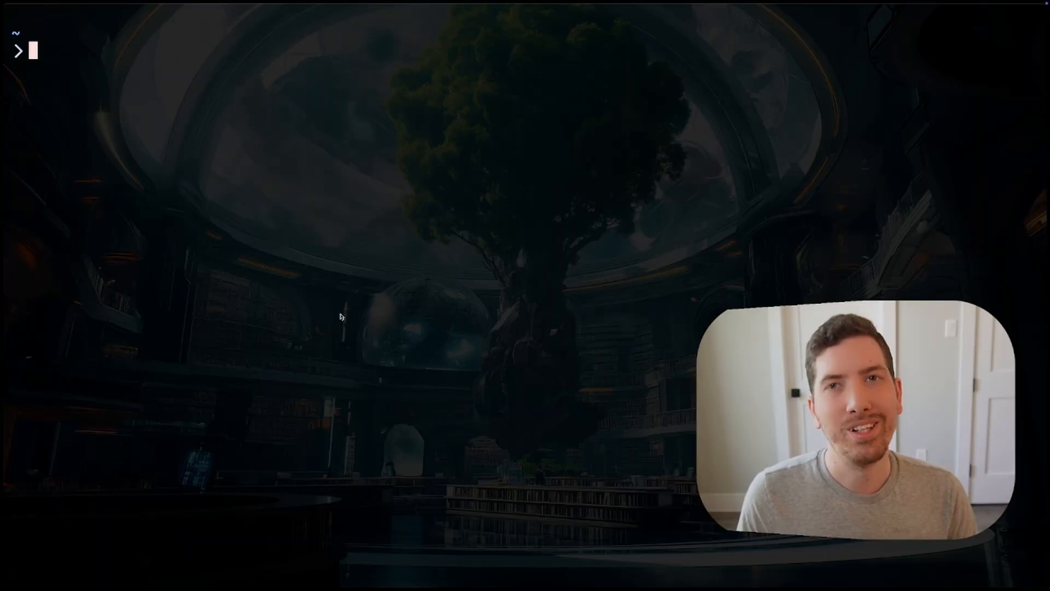
Step: Connect to the AI in Neovim sesh session and scroll through completion.lua's copilot.vim notes
type("sesh connect \"$(sesh list -i | gum filter --limit 1 --fuzzy --no-sort --placeholder 'Pick a sesh' --prompt='⚡ ')\"")
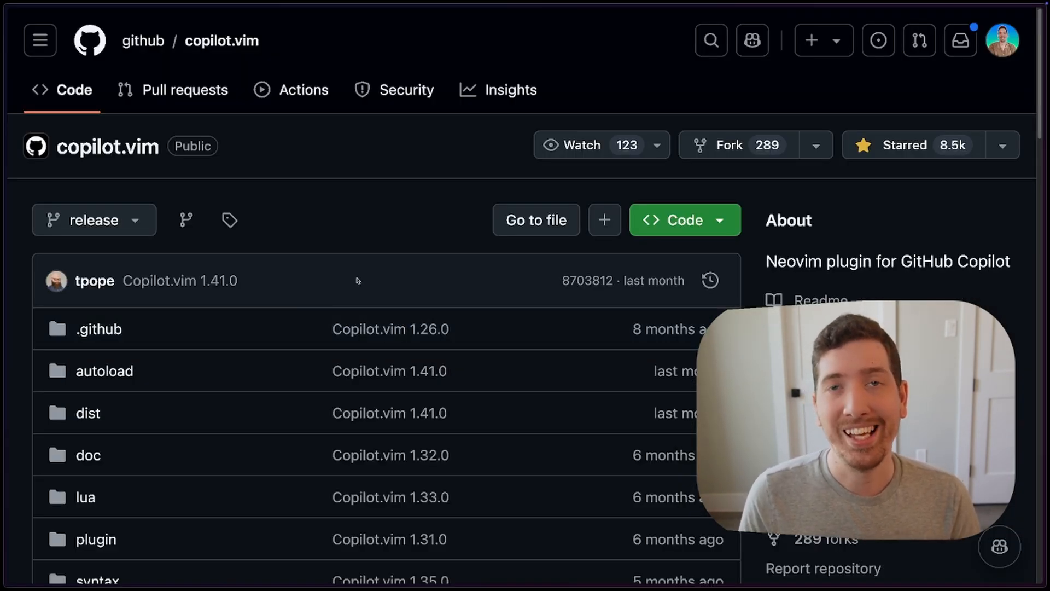
scroll("down", 3)
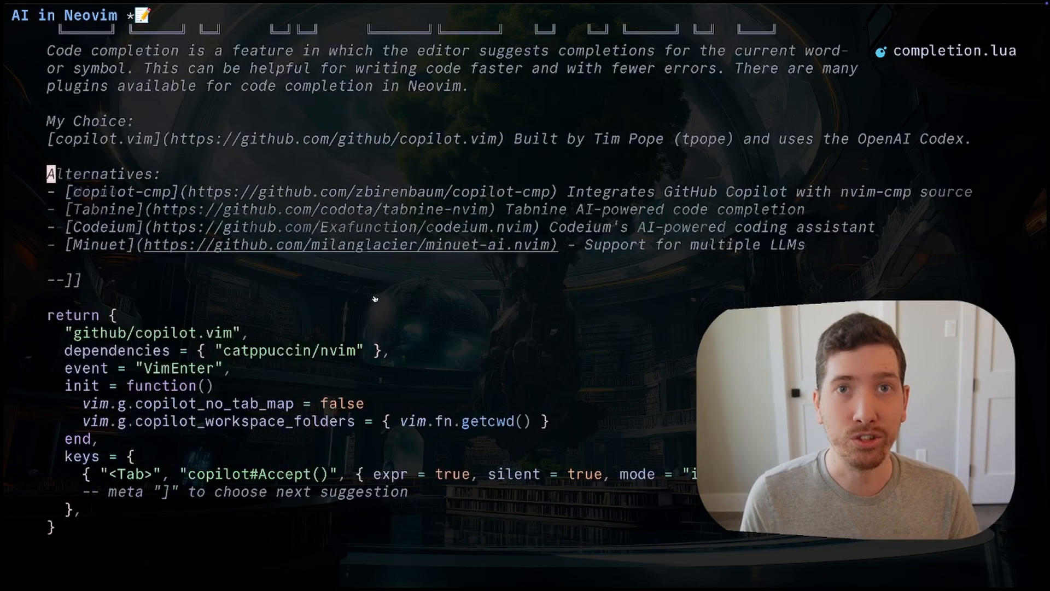
scroll("down", 3)
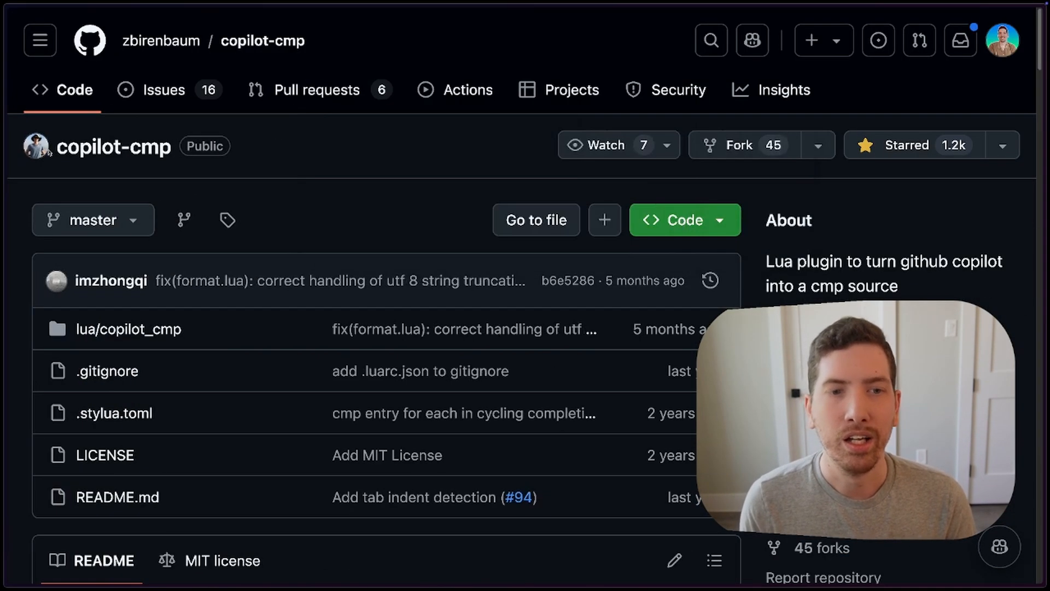
Step: Browse the copilot-cmp, codeium.nvim, tabnine-nvim and minuet-ai.nvim READMEs and their demos
scroll("down", 3)
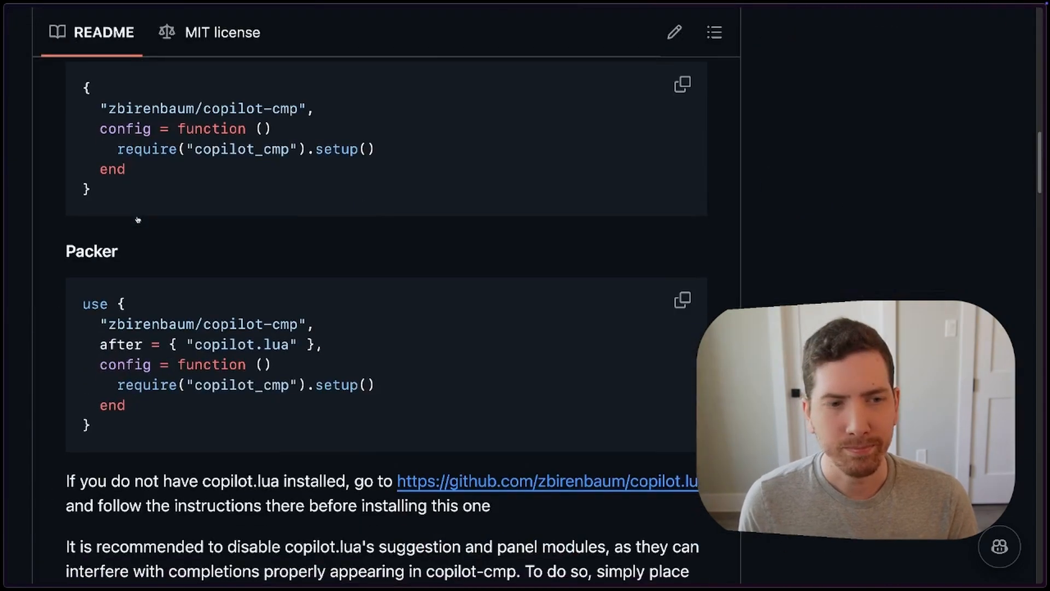
scroll("up", 3)
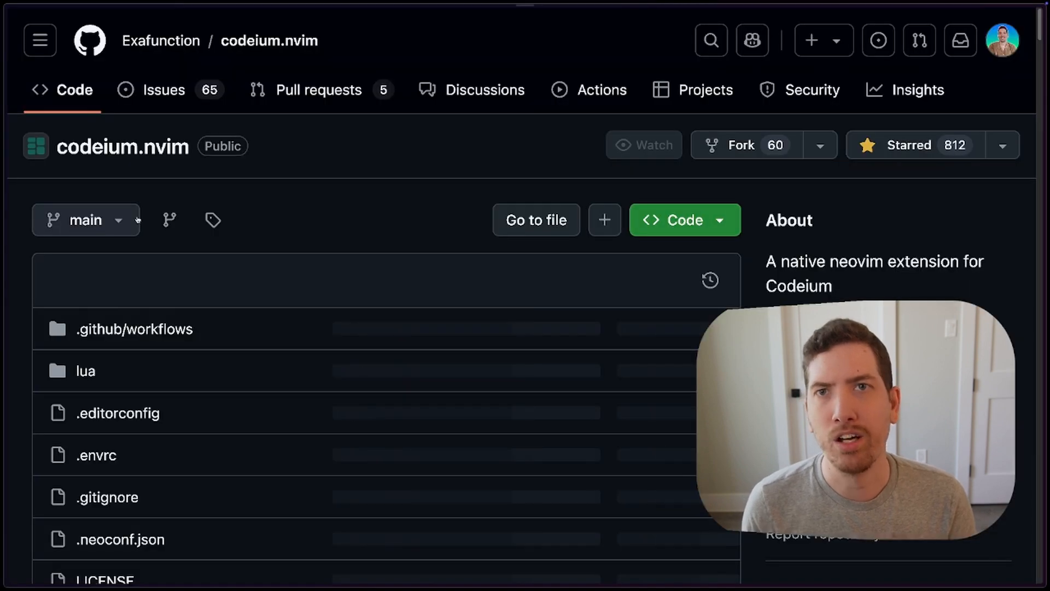
scroll("down", 3)
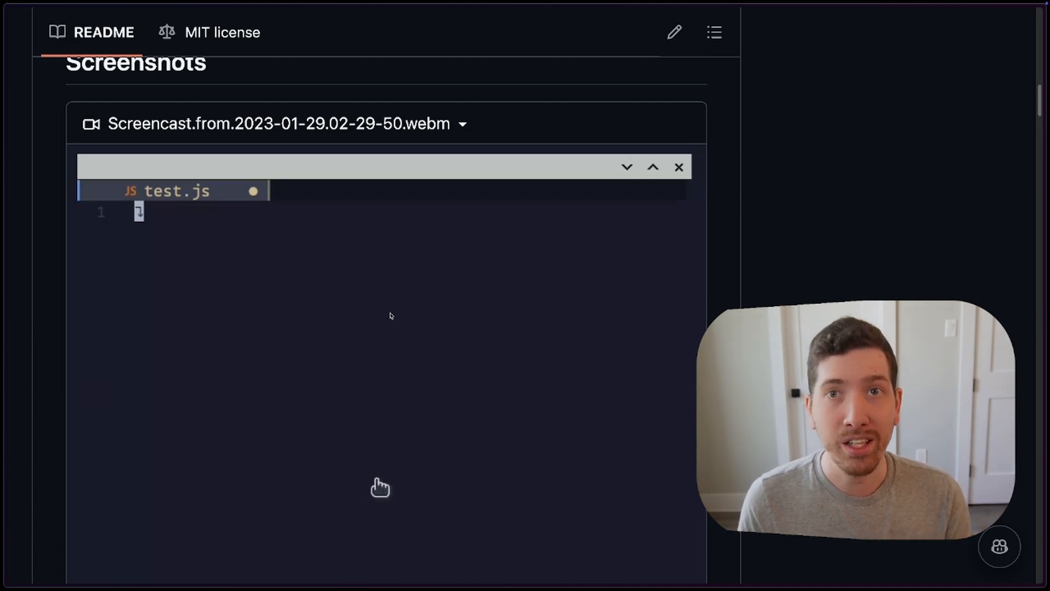
type("fun")
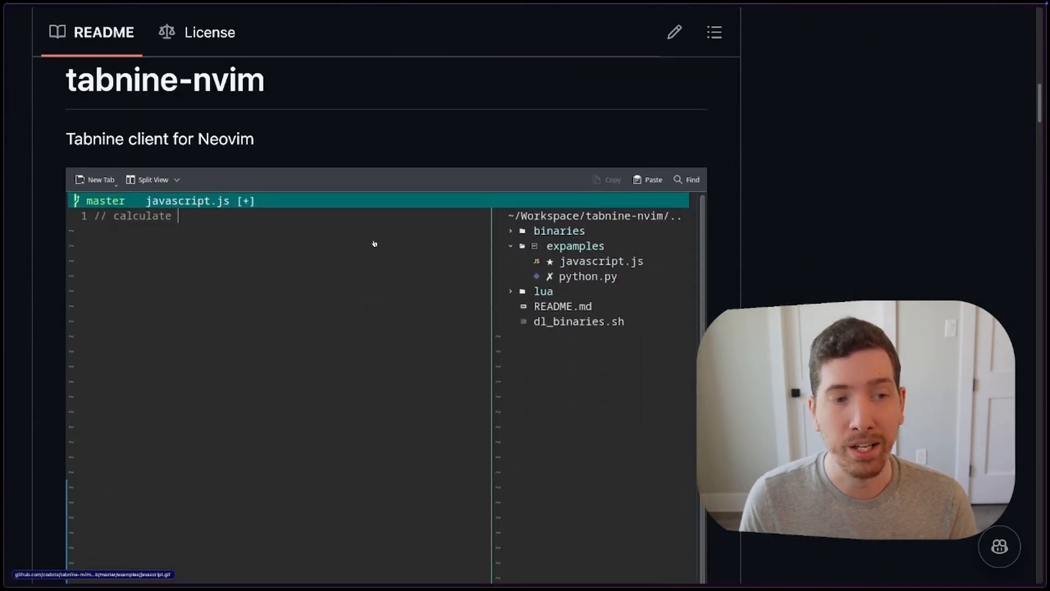
type("average of ar")
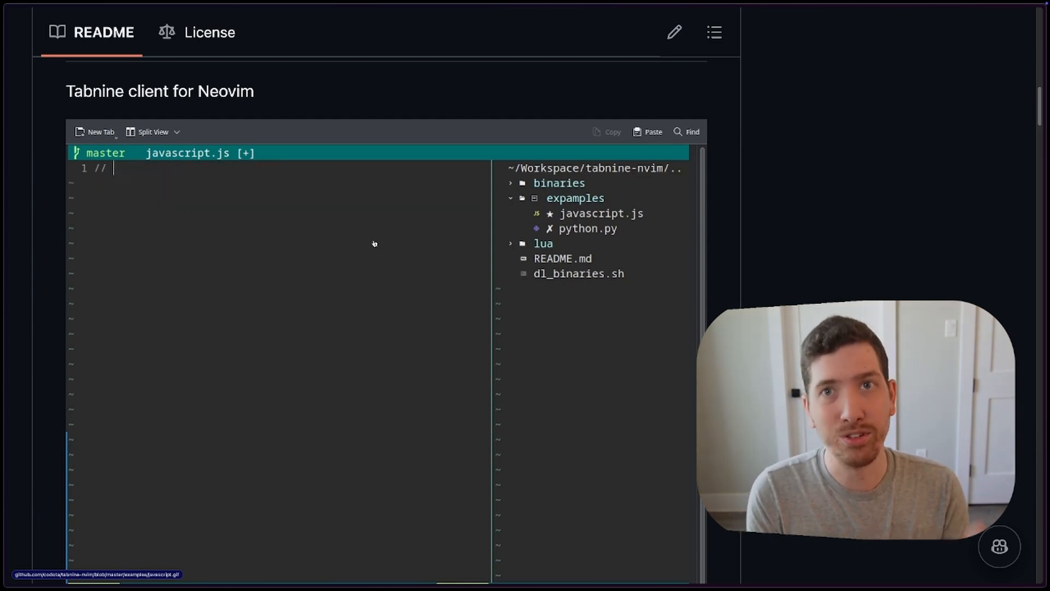
type("calculate aver")
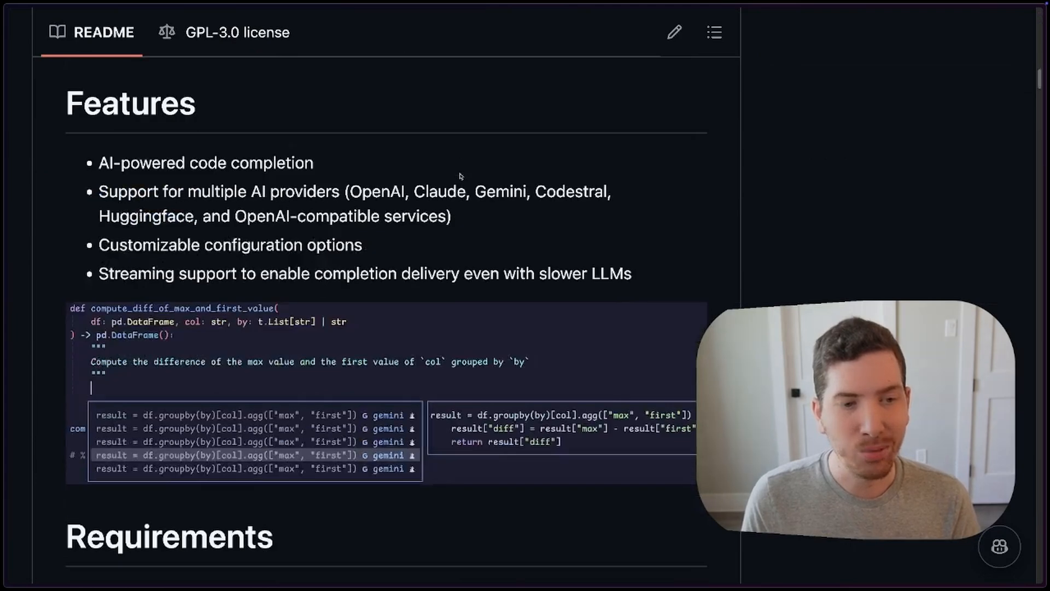
scroll("down", 3)
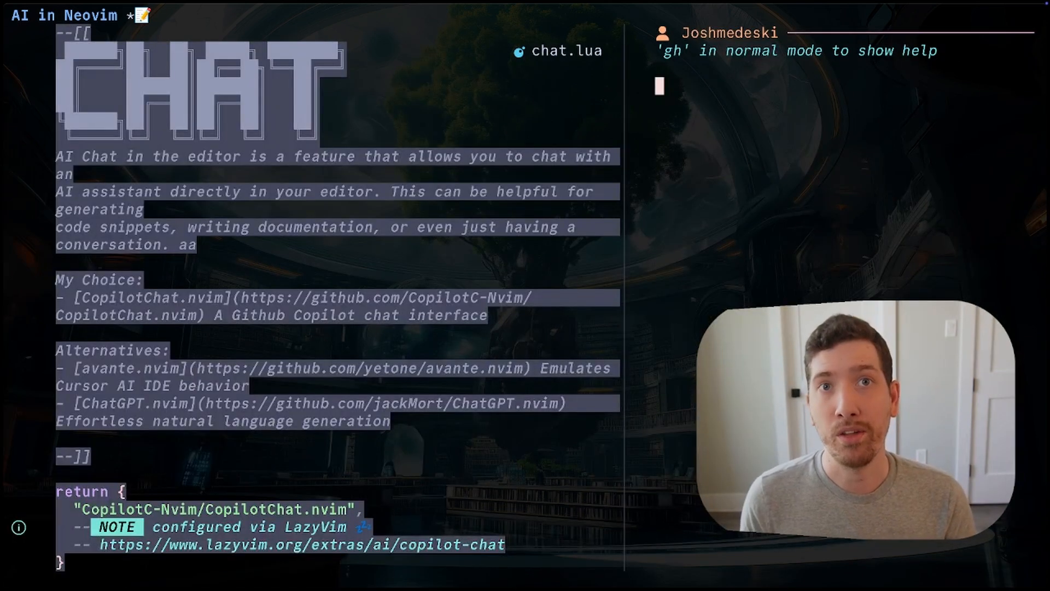
Step: Ask Copilot Chat 'Explain this' about chat.lua and scroll through its answer
type("Exa")
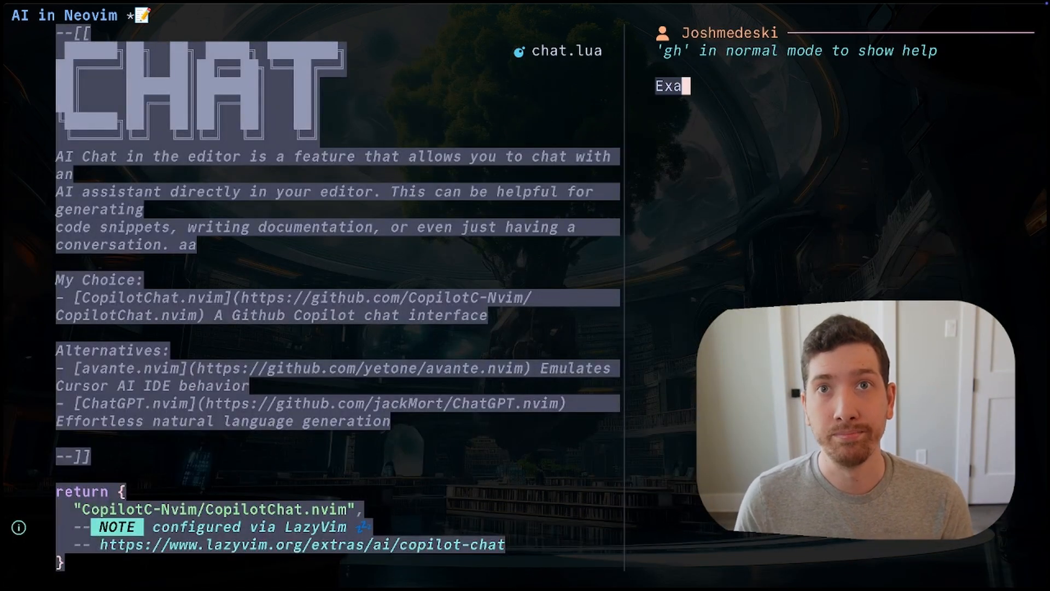
type("plain this")
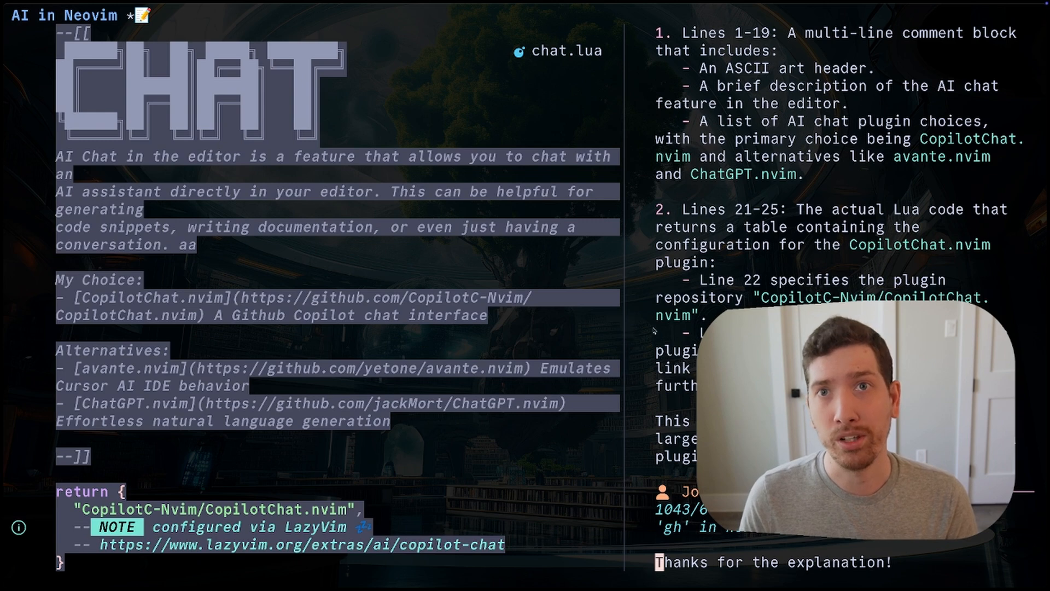
scroll("down", 3)
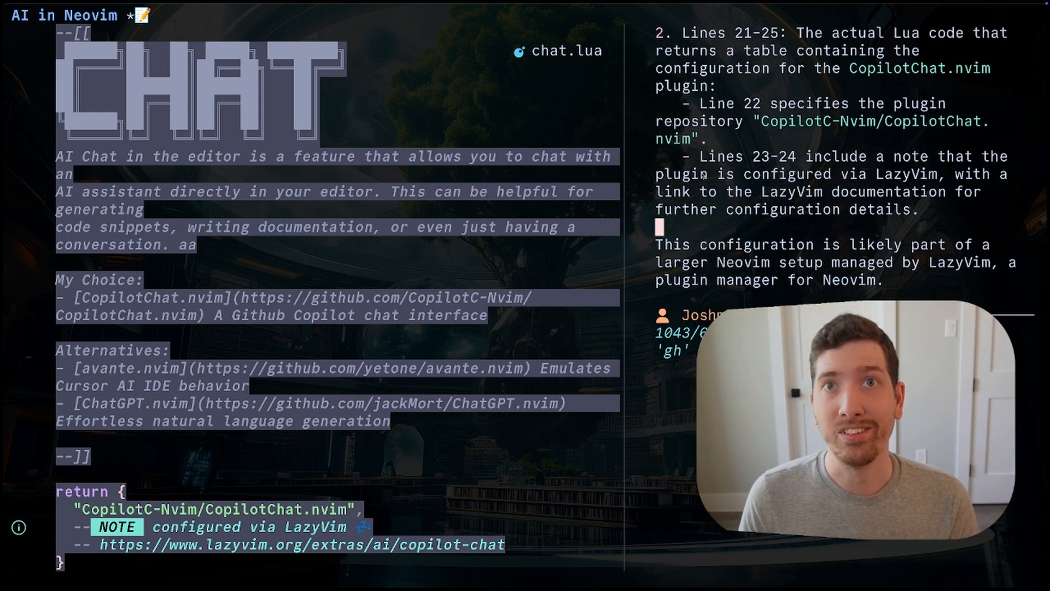
scroll("down", 3)
type("How would")
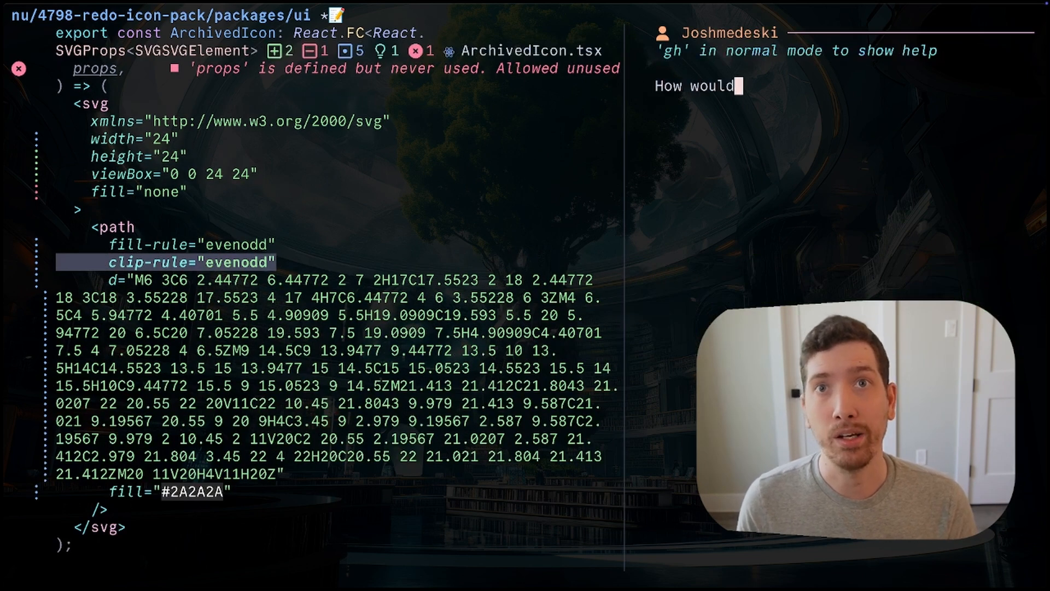
Step: Ask Copilot Chat 'How would I make this valid react' and apply its clipRule fix
type("I make this valid react")
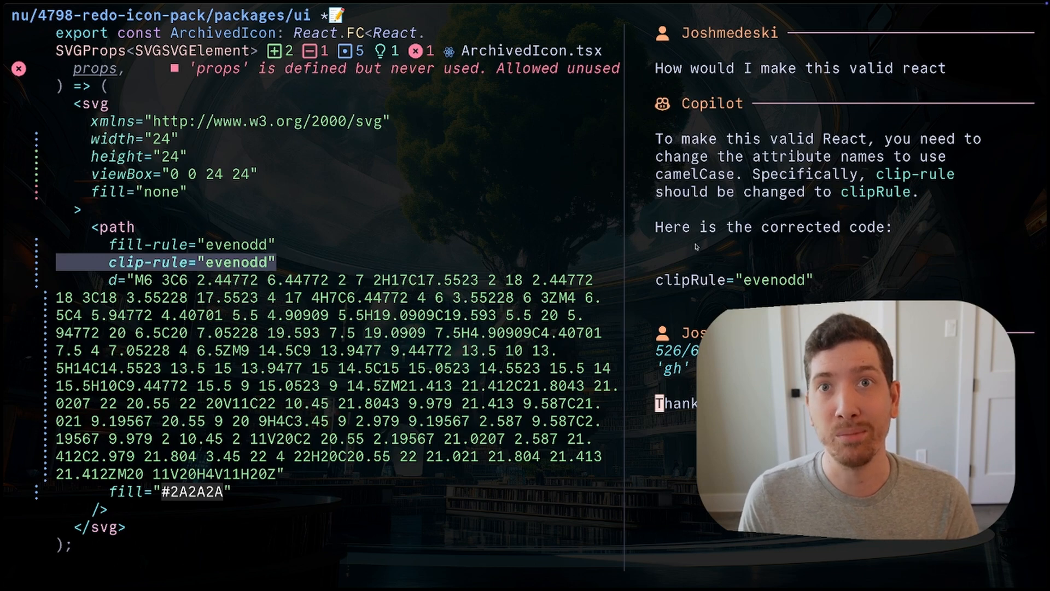
scroll("down", 3)
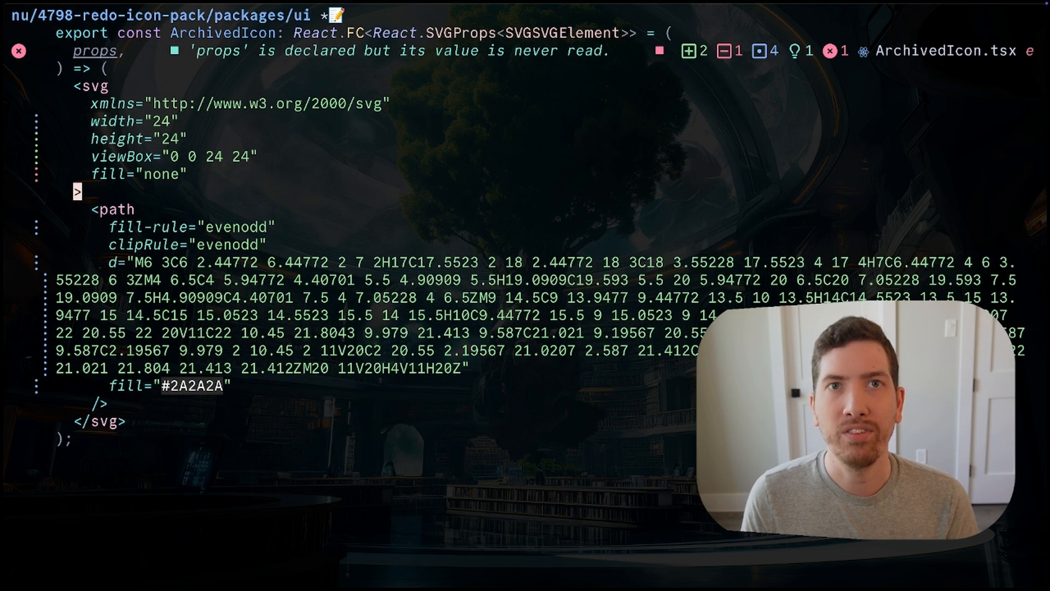
double_click(207, 156)
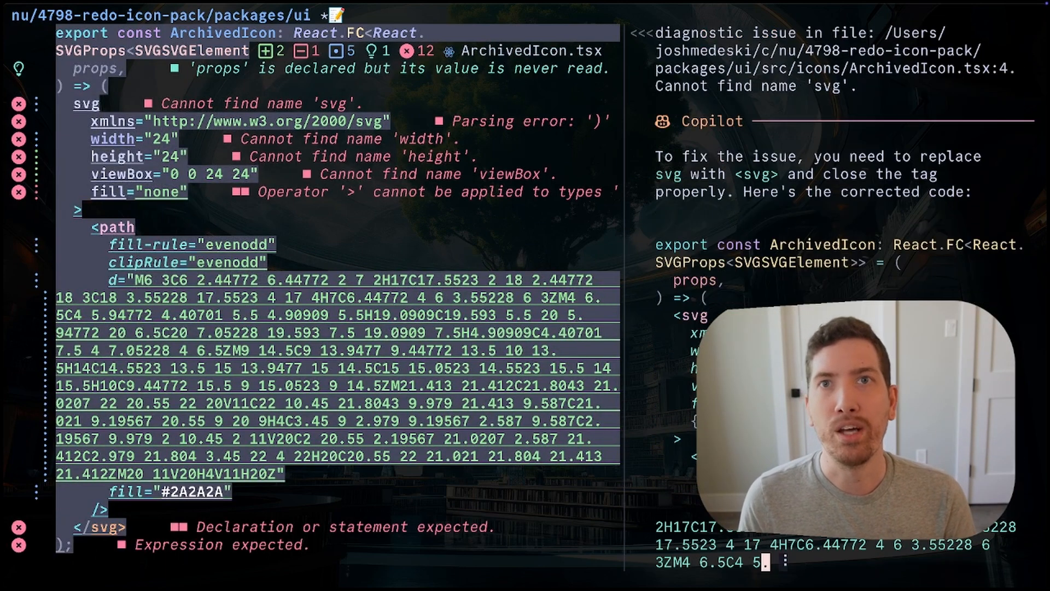
Step: Read the chat's corrected-code answer for the 'Cannot find name svg' diagnostic
scroll("down", 3)
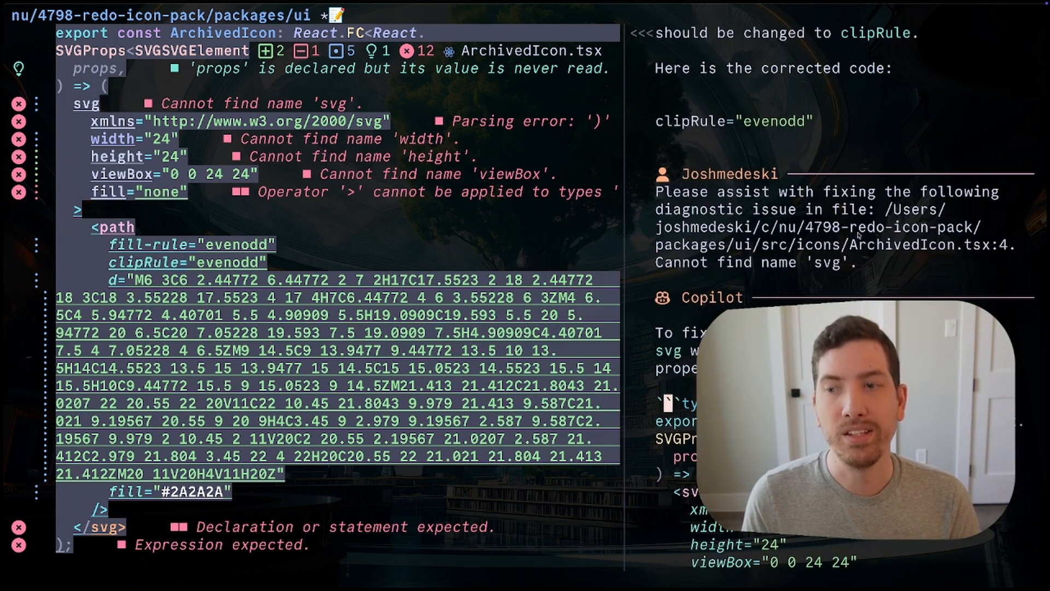
double_click(773, 209)
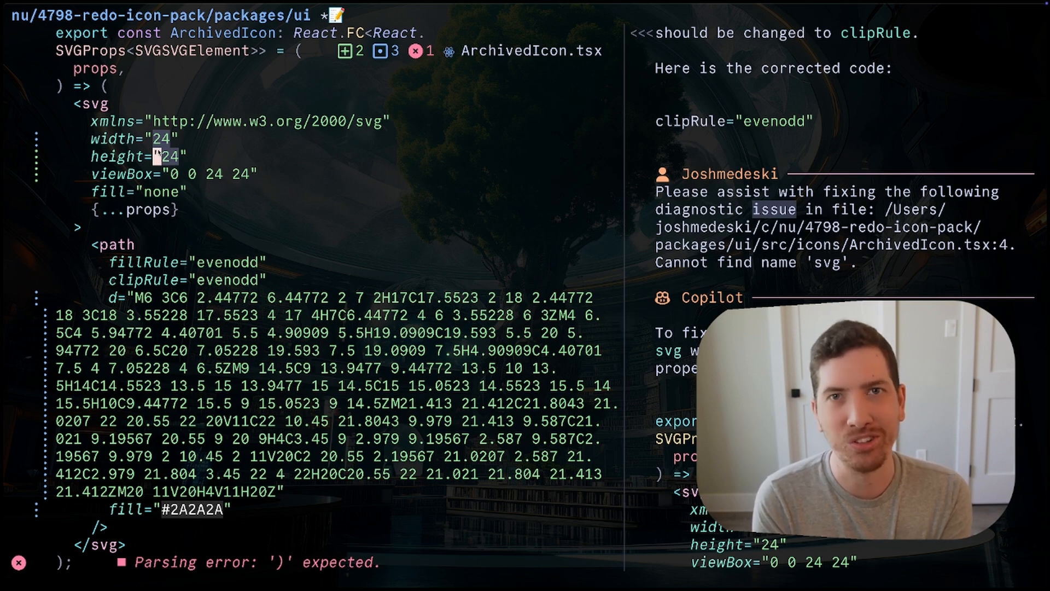
mouse_move(254, 158)
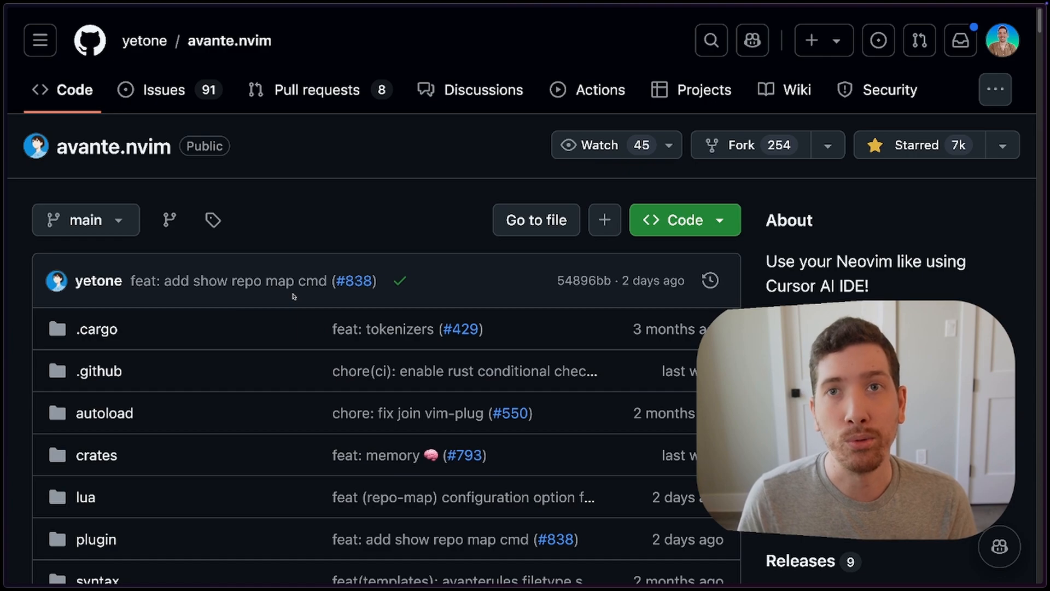
Step: Scroll the avante.nvim README down to the avante-2.mp4 demo video
scroll("down", 3)
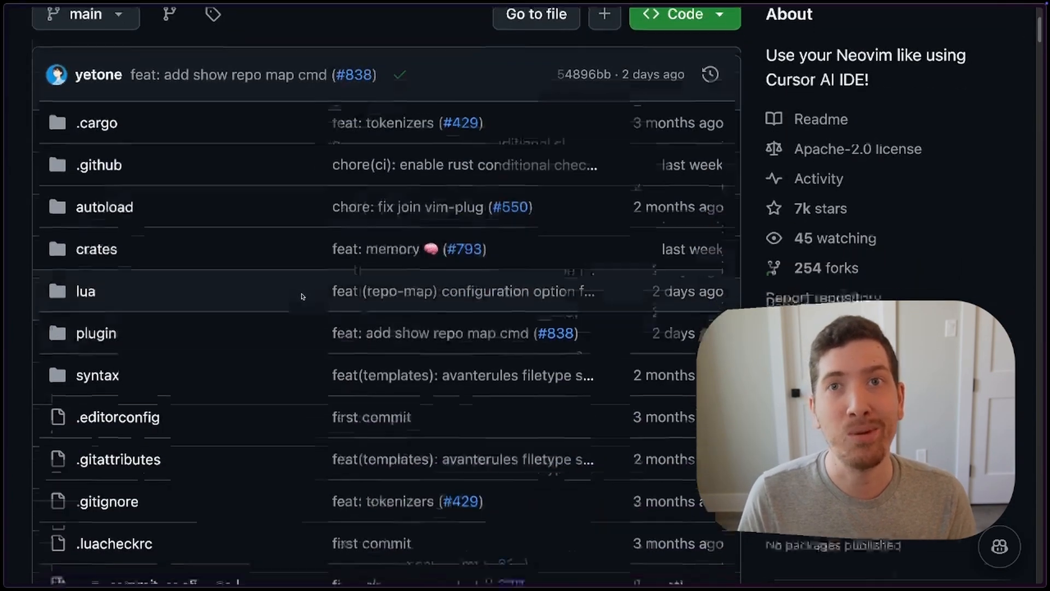
scroll("down", 3)
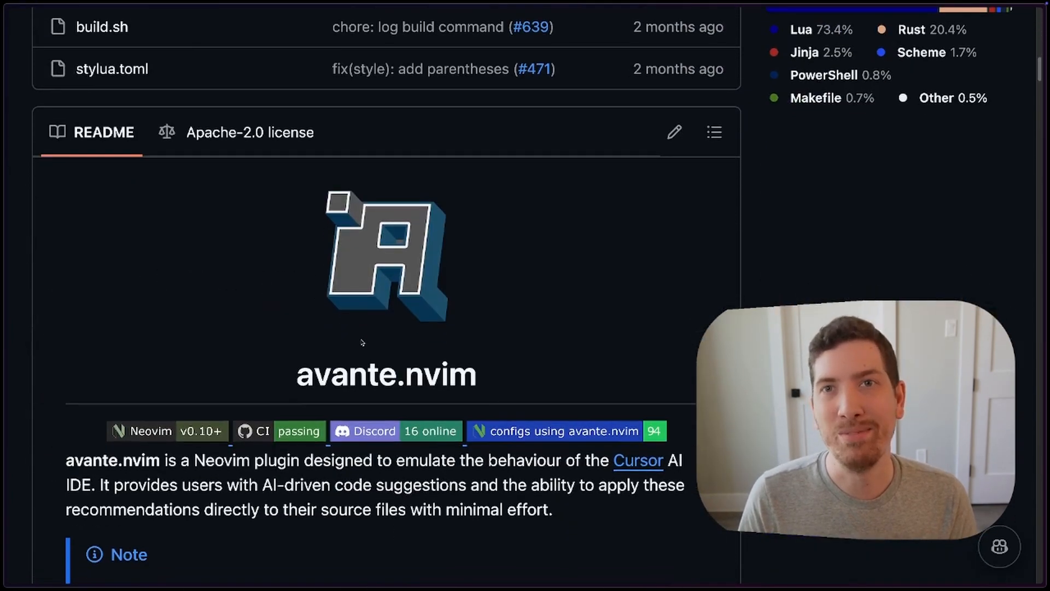
scroll("down", 3)
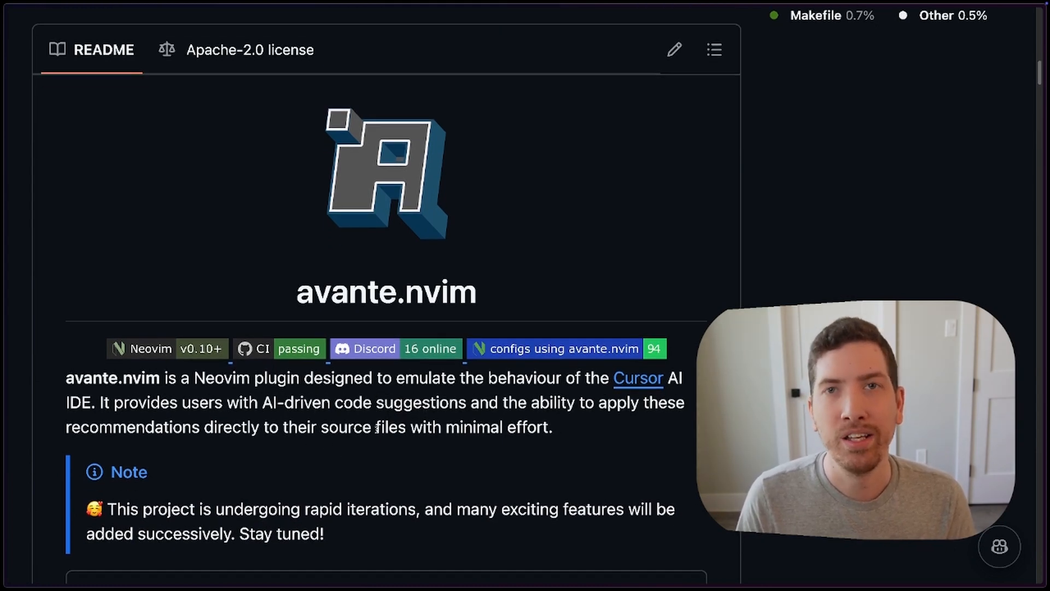
scroll("down", 3)
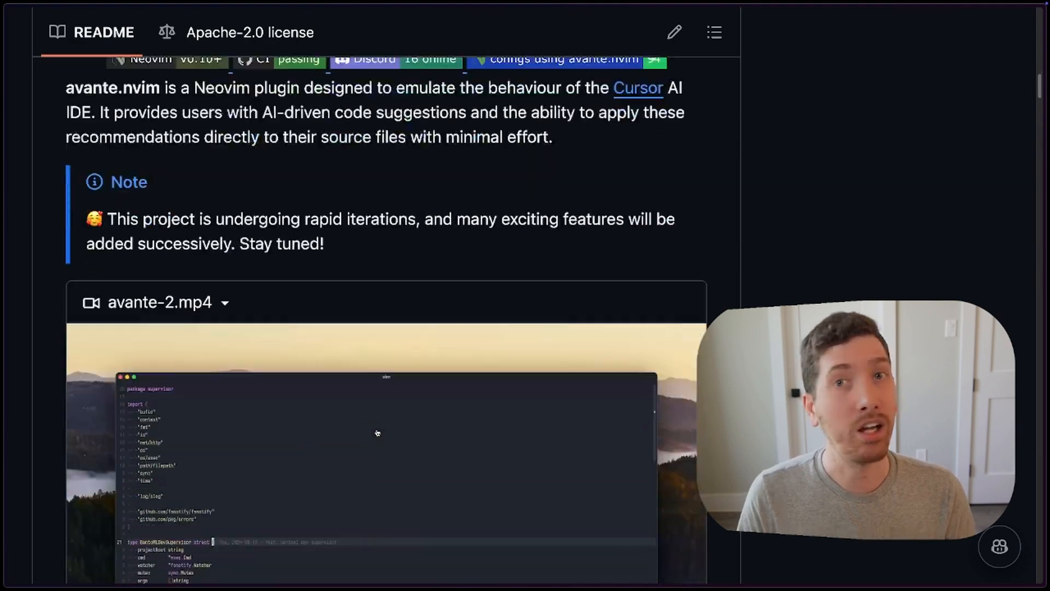
scroll("down", 3)
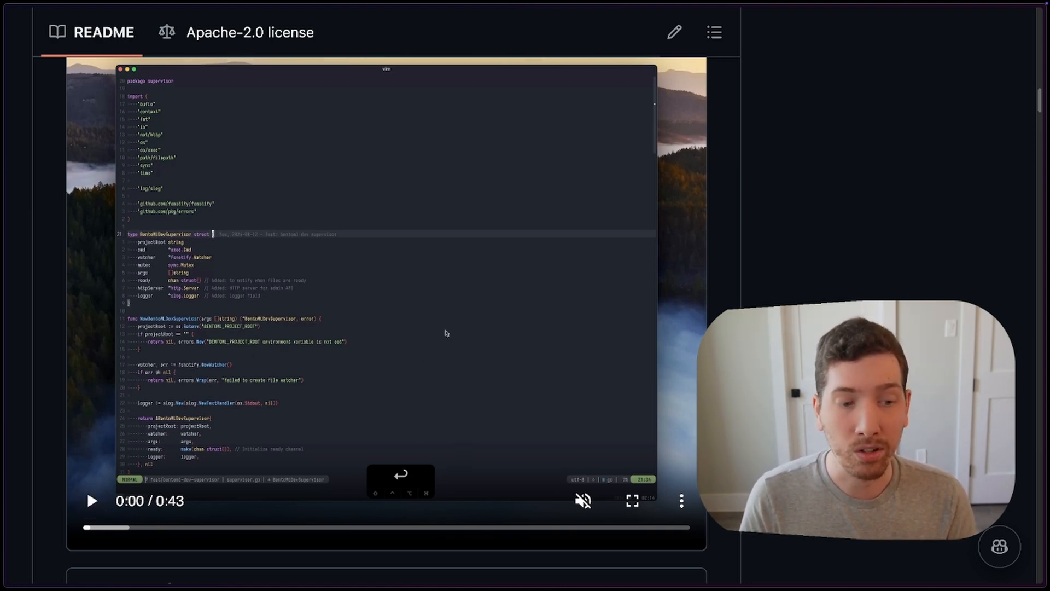
Step: Play the avante-2.mp4 demo and watch avante.nvim propose and apply code edits
left_click(92, 501)
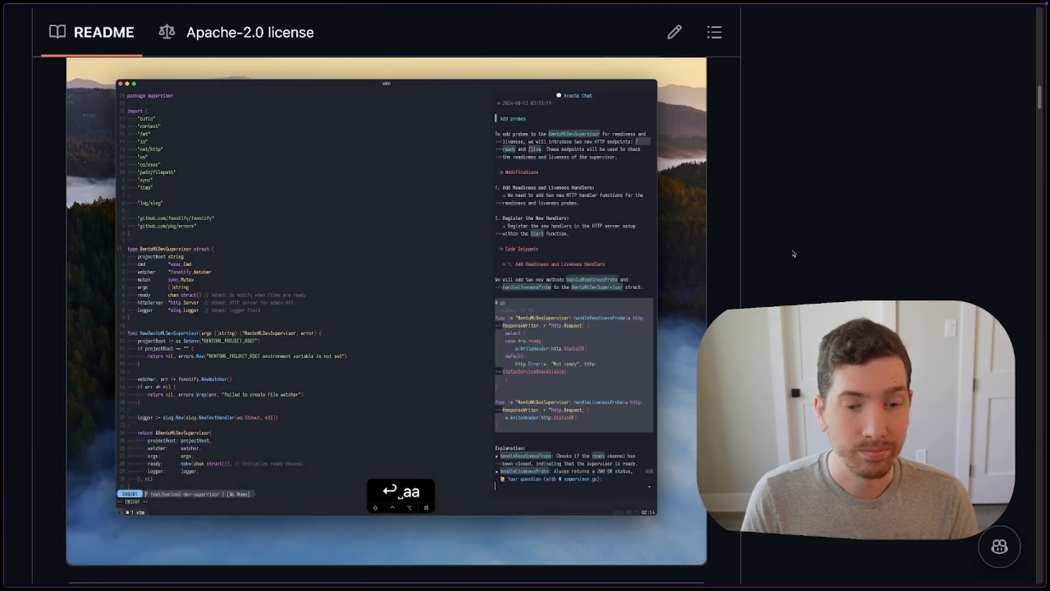
type("add ready prob")
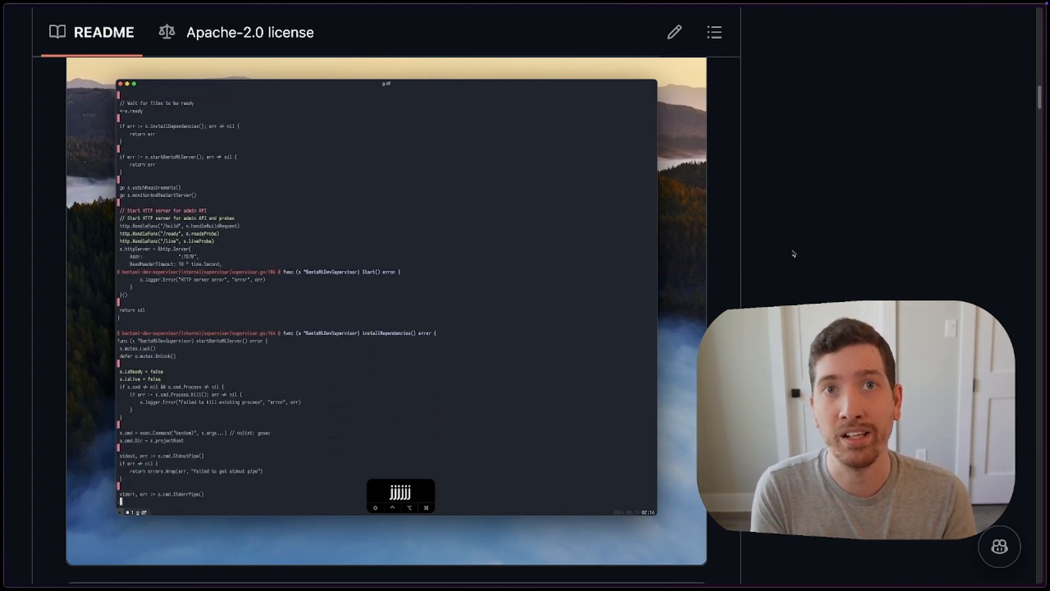
scroll("down", 3)
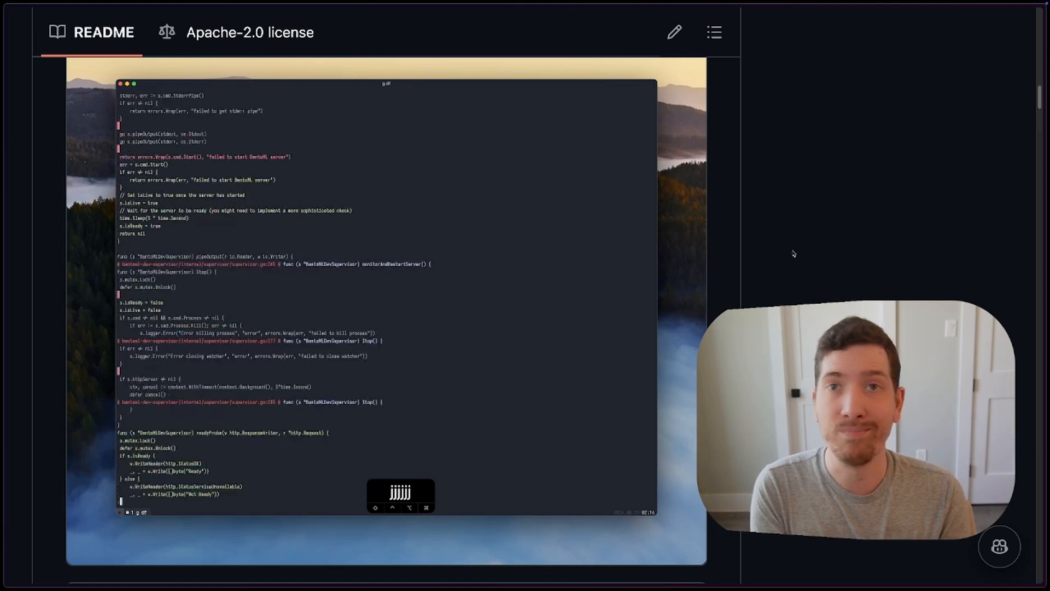
scroll("down", 3)
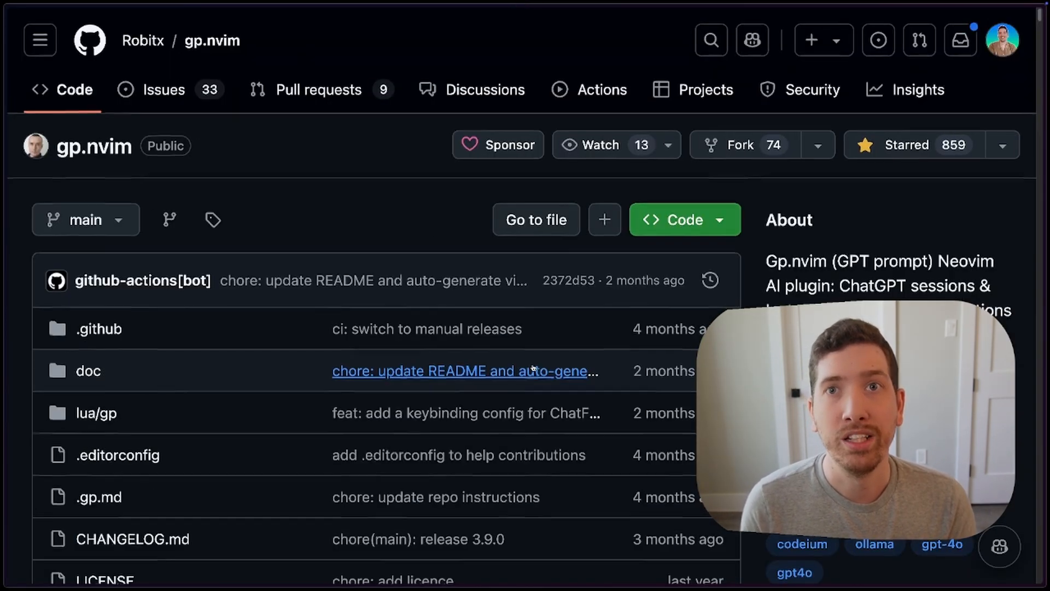
Step: Scroll the Robitx/gp.nvim README down to its Gp.nvim introduction
scroll("down", 3)
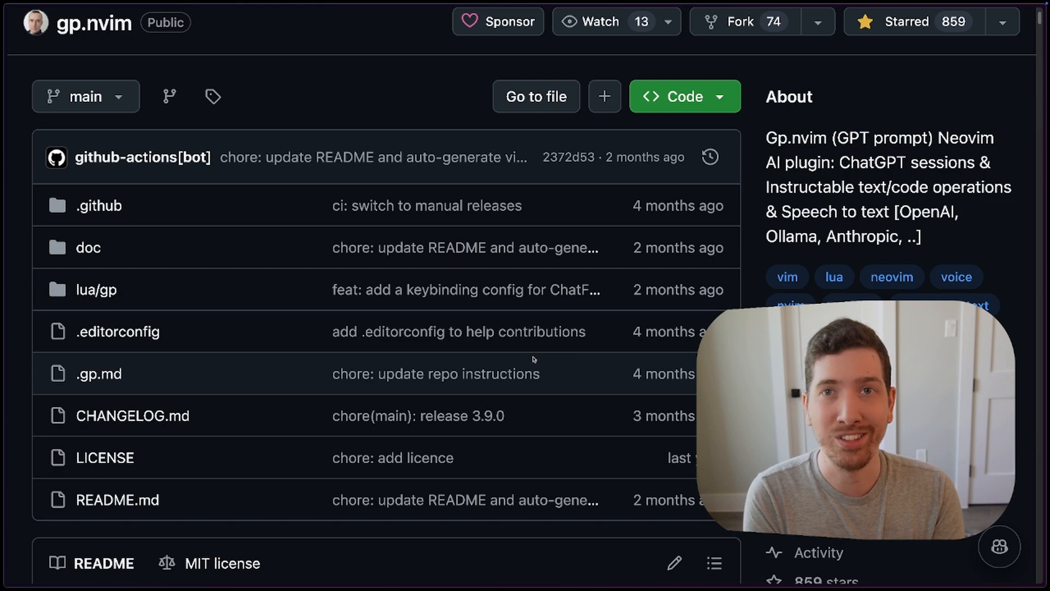
scroll("down", 3)
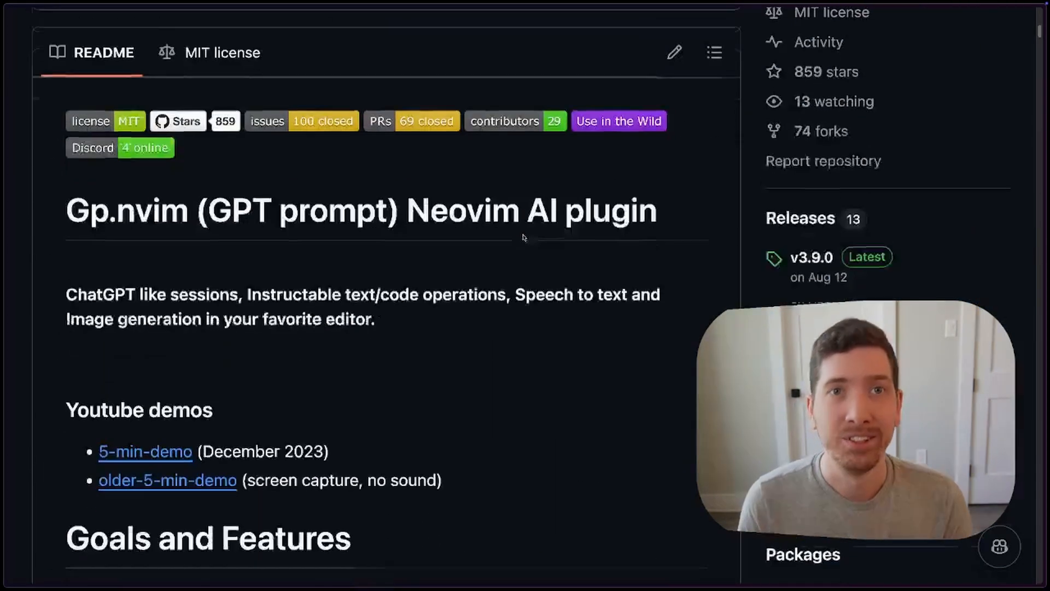
scroll("down", 3)
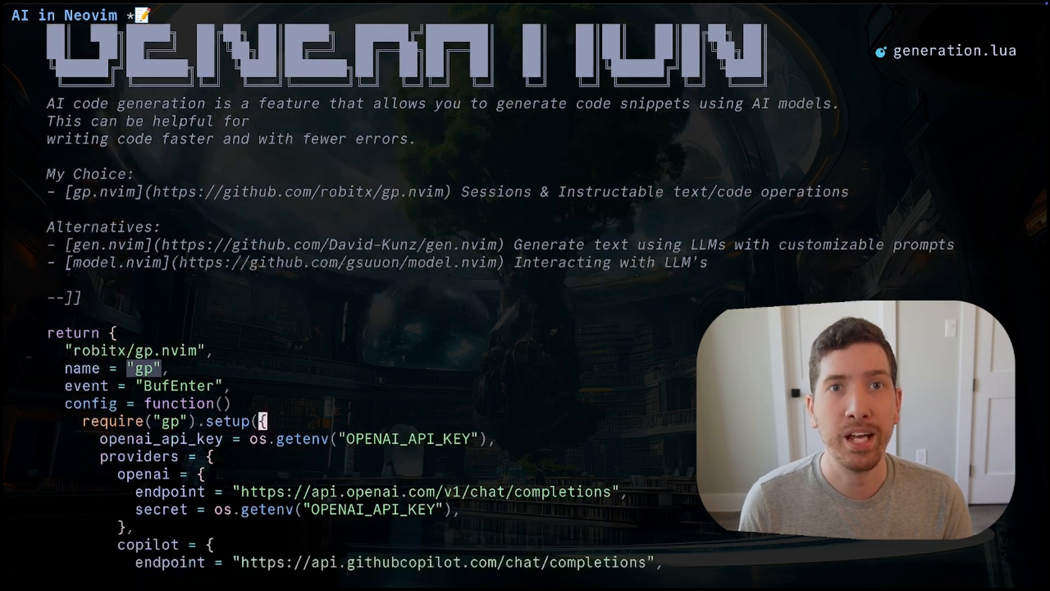
Step: Request 'simplify the table' and set the openai secret to vim.fn.getenv("OPENAI_API_KEY")
scroll("down", 3)
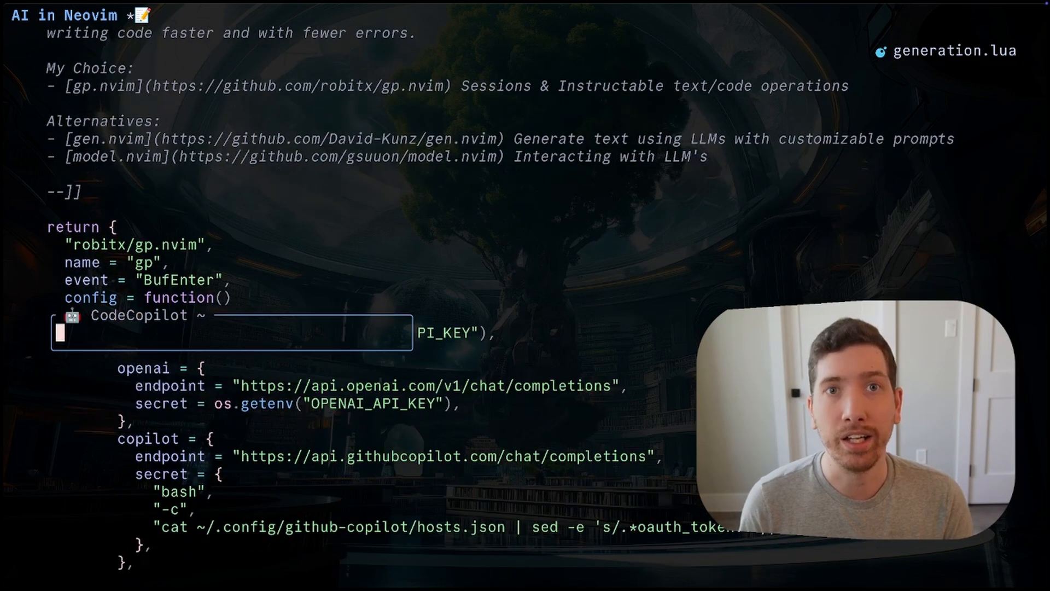
type("simplify the 5table")
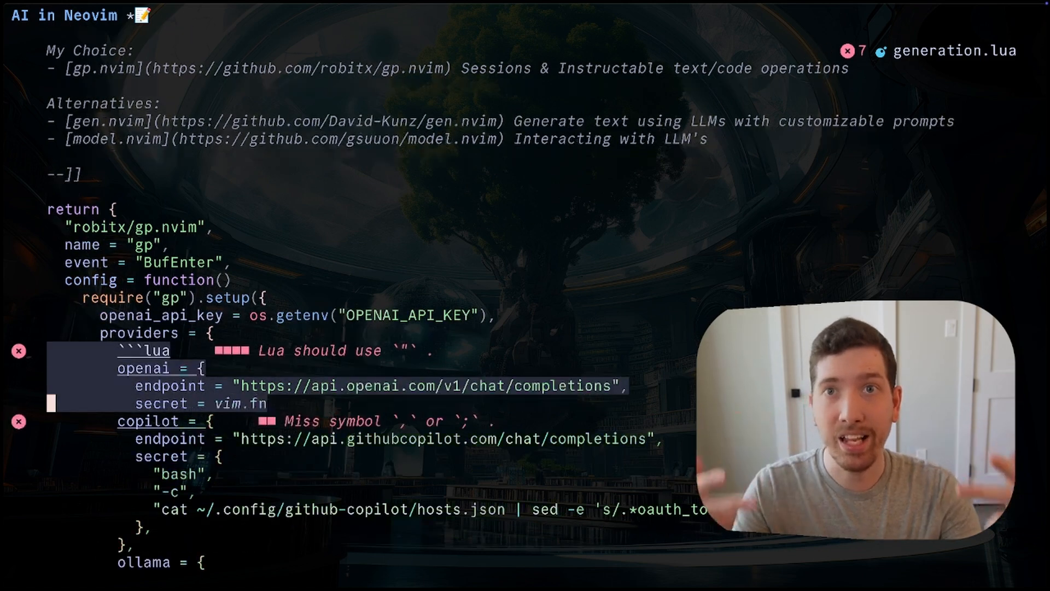
type(".getenv(\"OPENAI_API_KEY\"),")
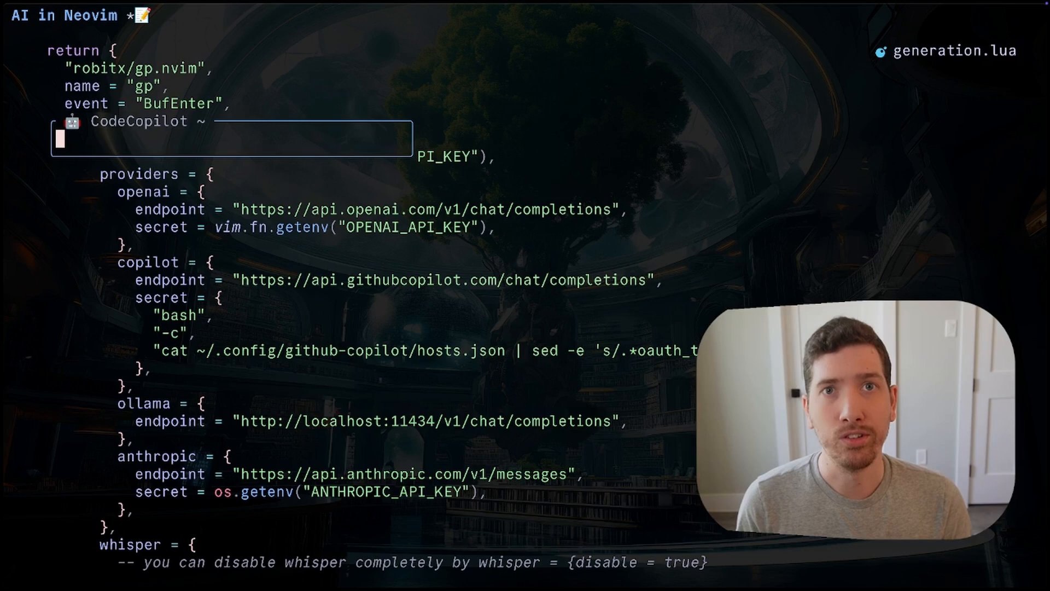
Step: Ask the CodeCopilot rewrite prompt to place the providers alphabetically
type("pl")
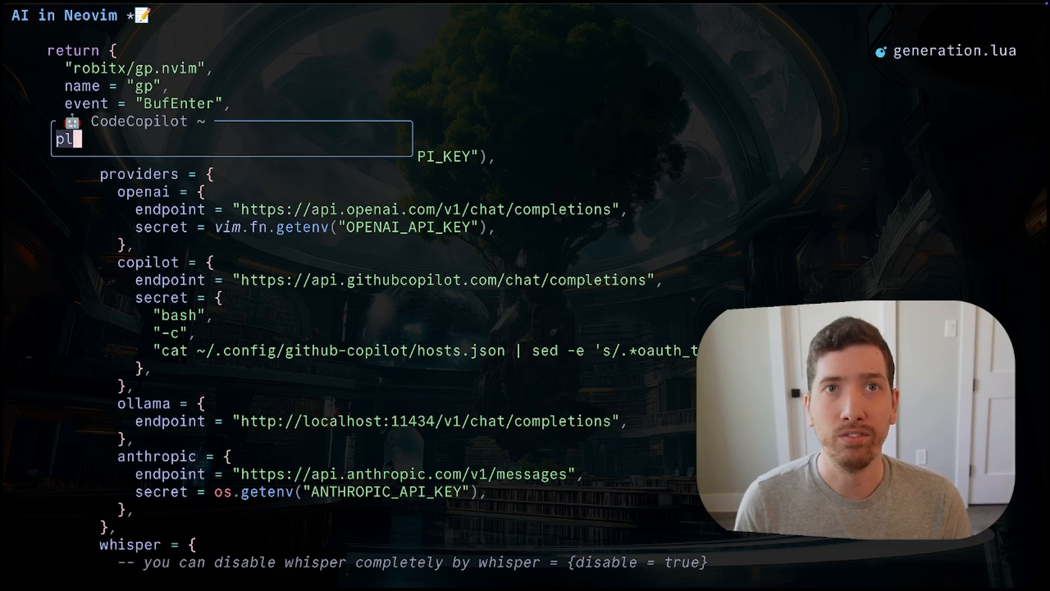
type("alphabeti")
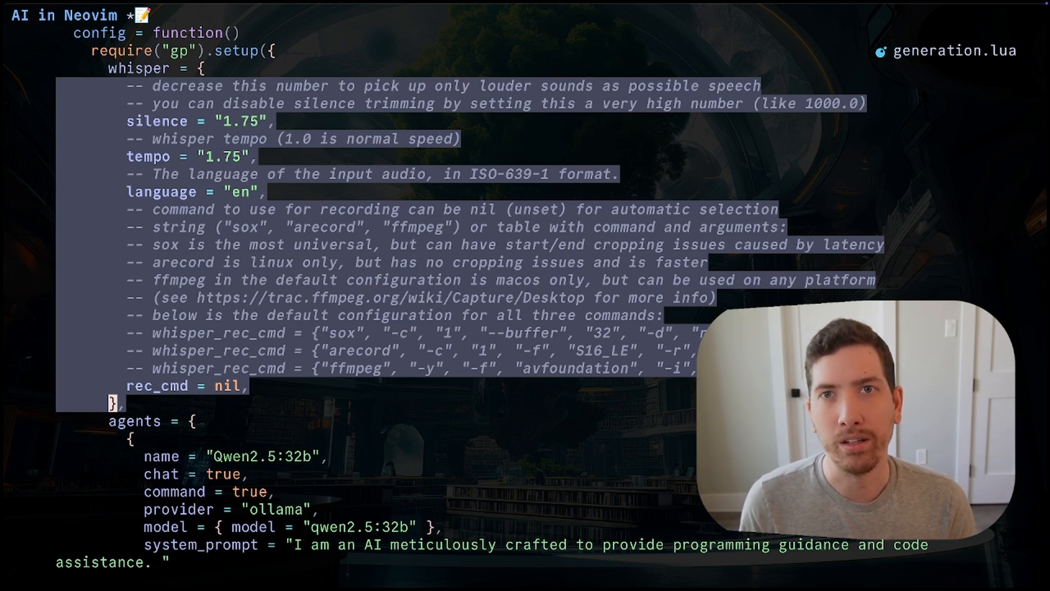
Step: Rewrite the selected whisper settings block with the prompt 'remove all code comments'
scroll("up", 3)
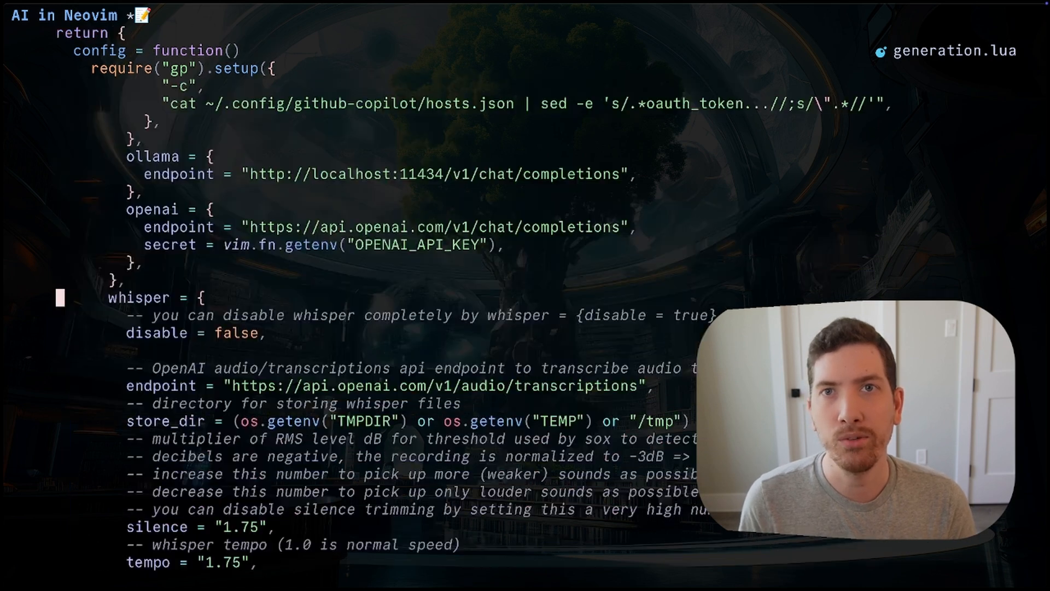
type("remove all")
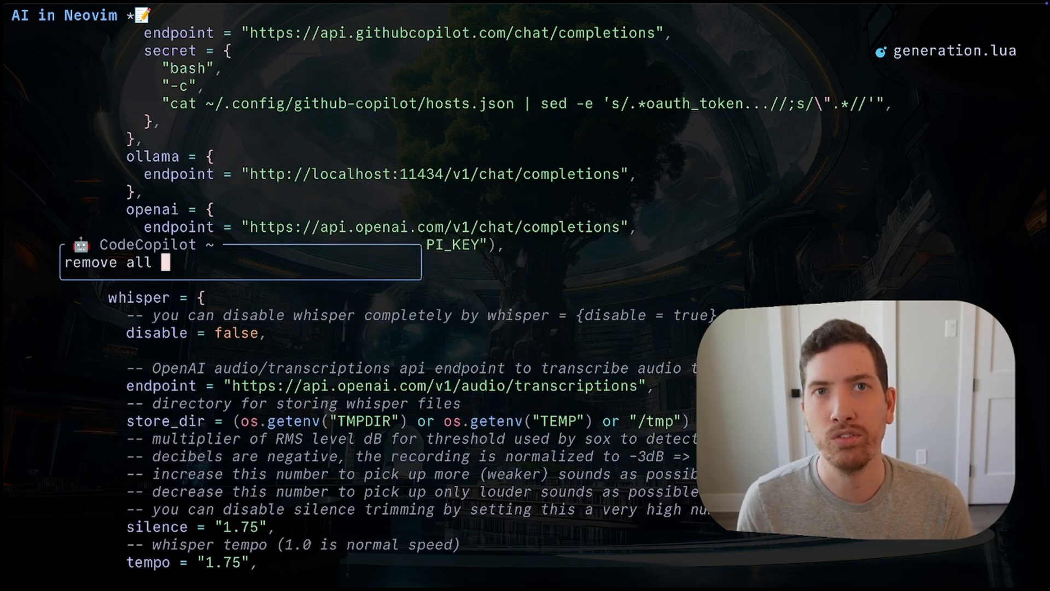
type("code comments")
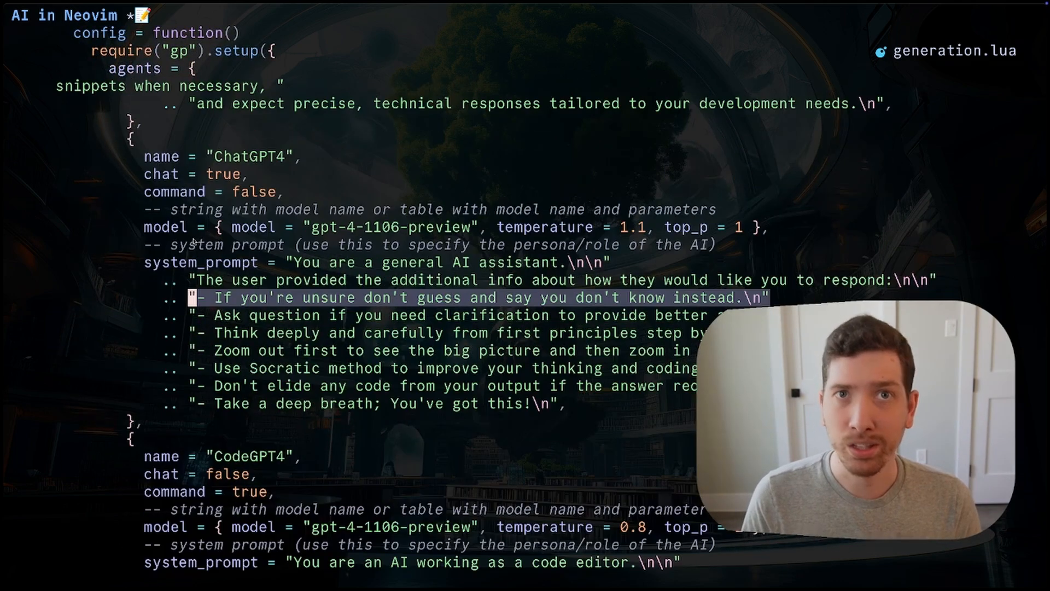
Step: Scroll through and move the cursor in the ArchivedIcon.tsx SVG component
scroll("down", 3)
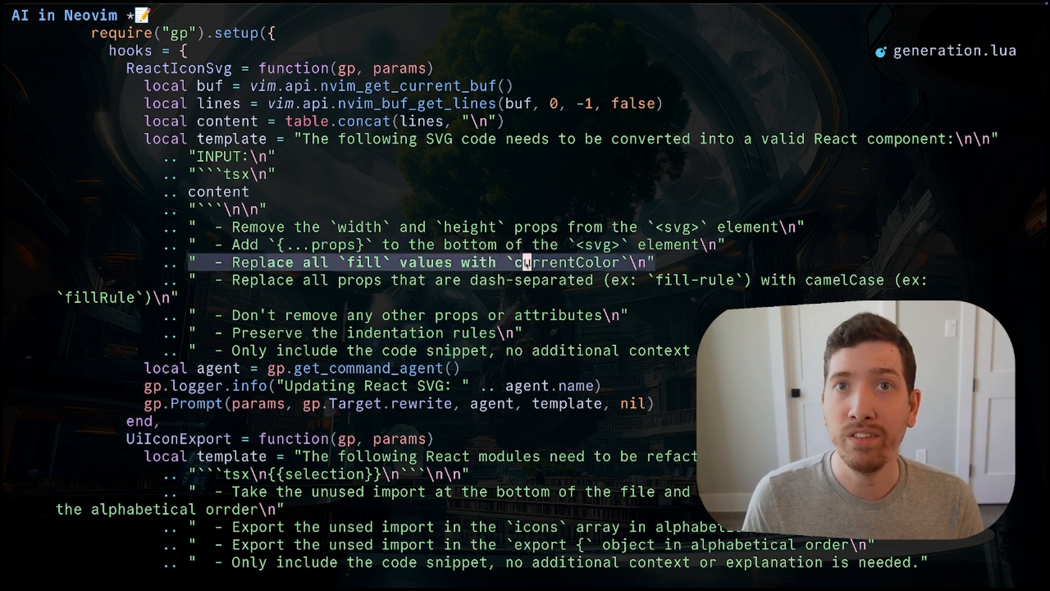
key("j")
type("'<,'>Gp")
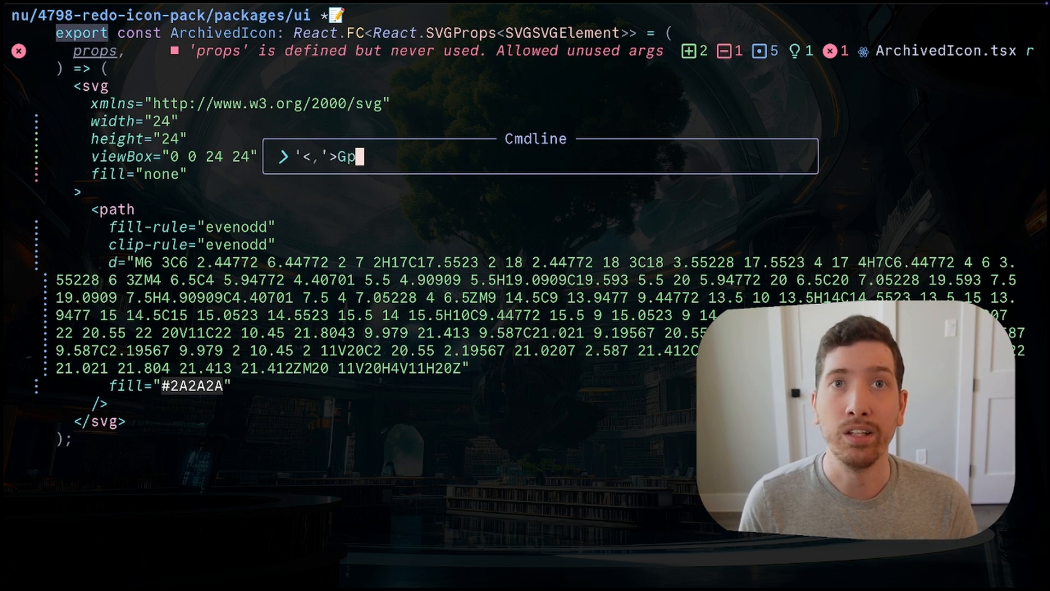
Step: Run GpReactIconSvg on the selected ArchivedIcon component
type("ReactIconSvg")
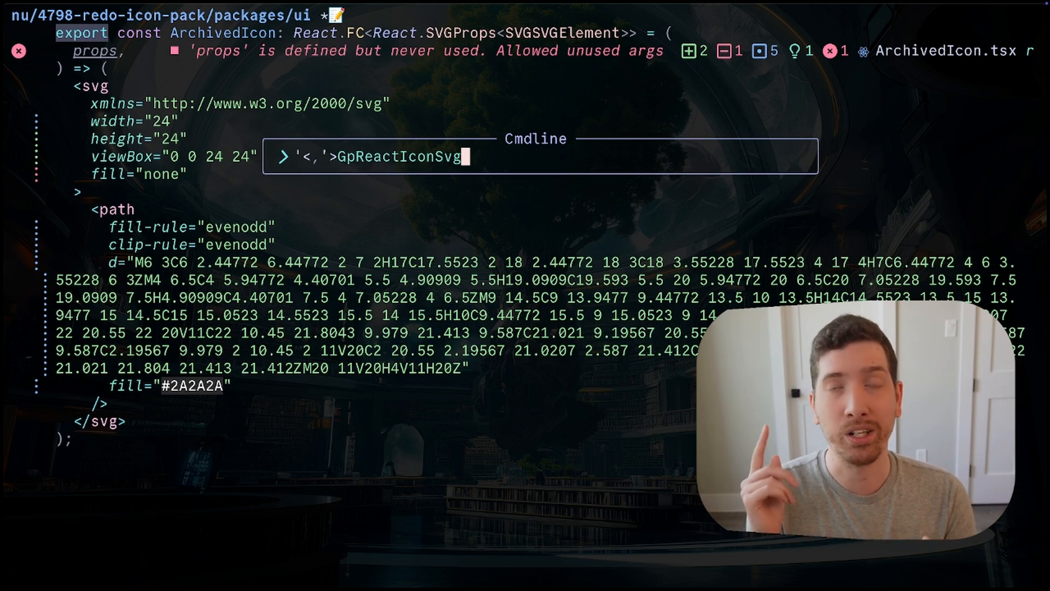
key("Enter")
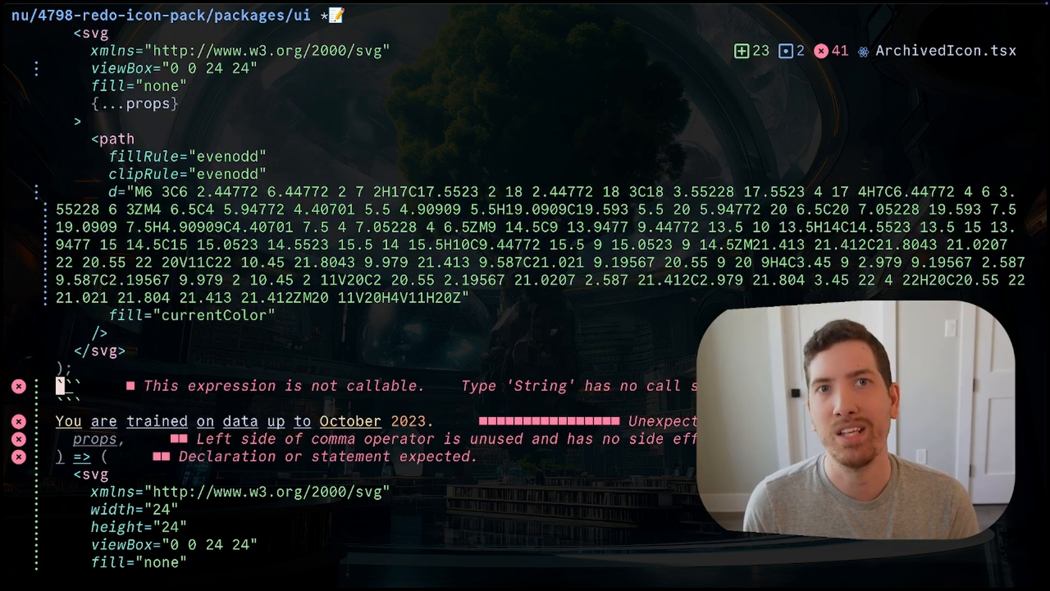
Step: Scroll down past the converted ArchivedIcon to the stray AI text and duplicate code
scroll("down", 3)
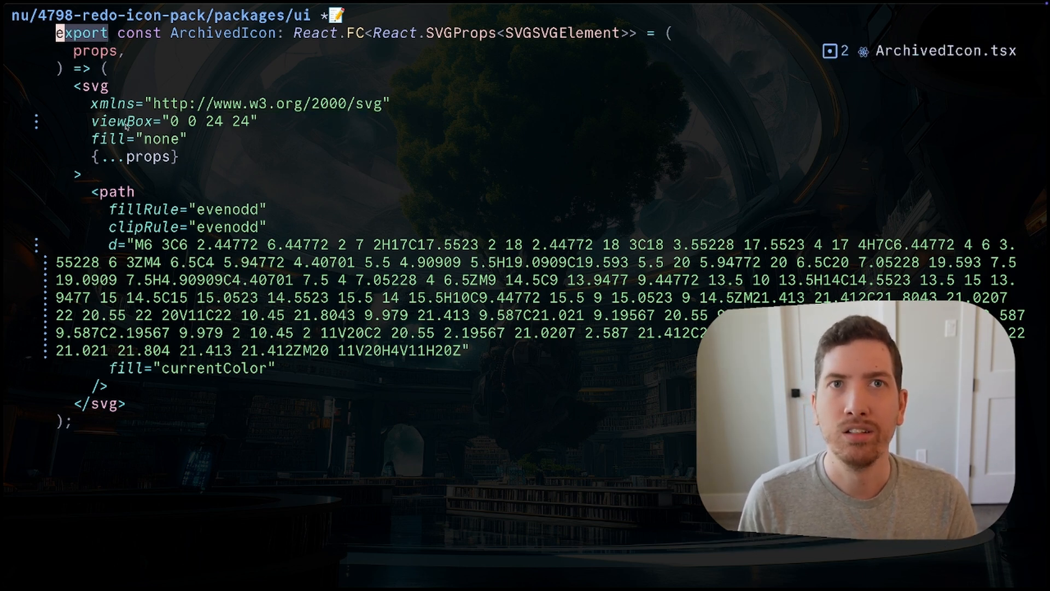
mouse_move(107, 157)
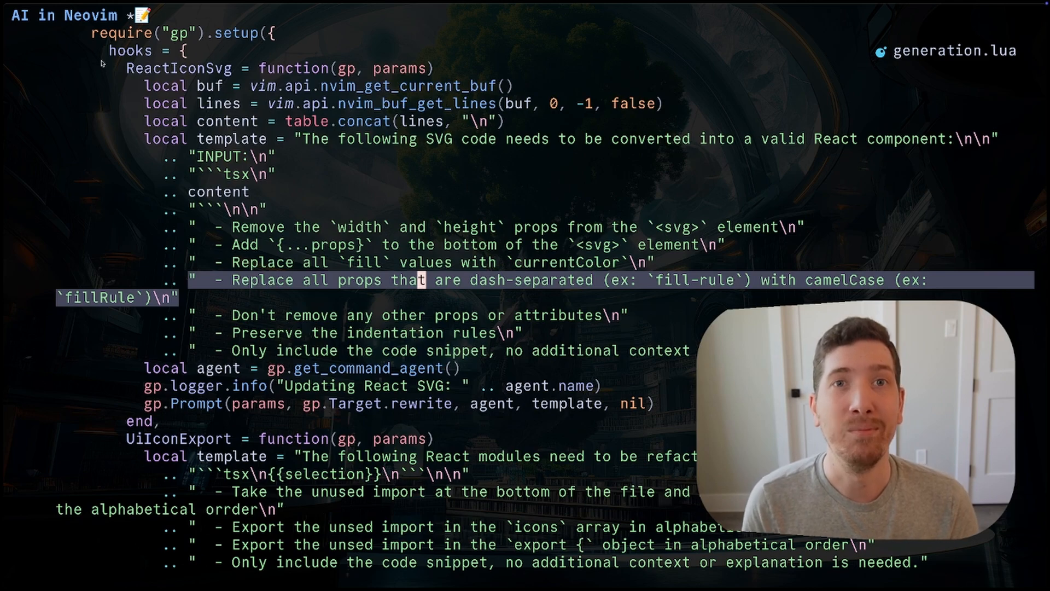
scroll("down", 3)
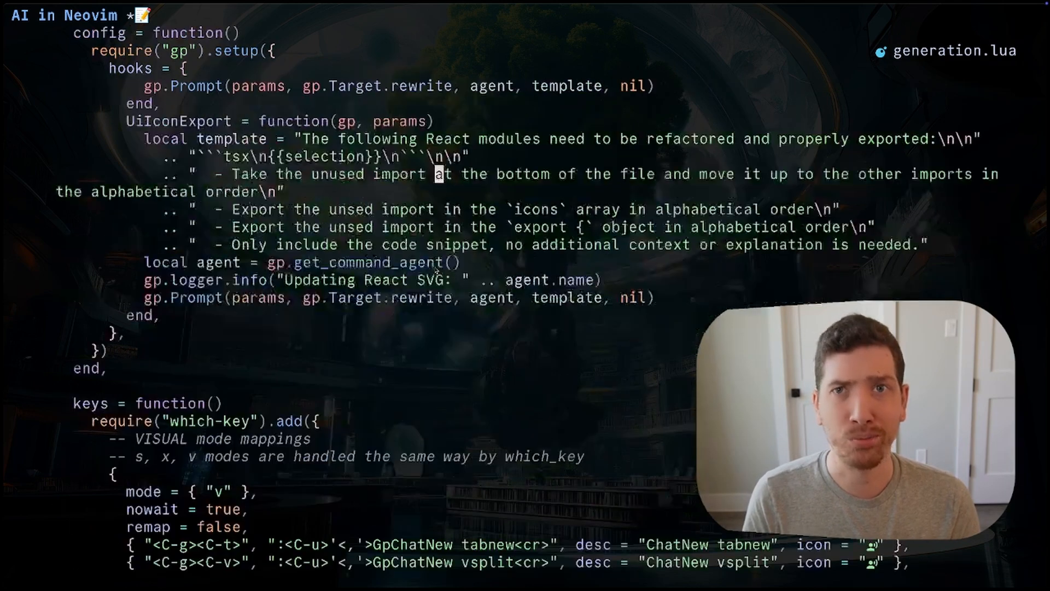
scroll("down", 3)
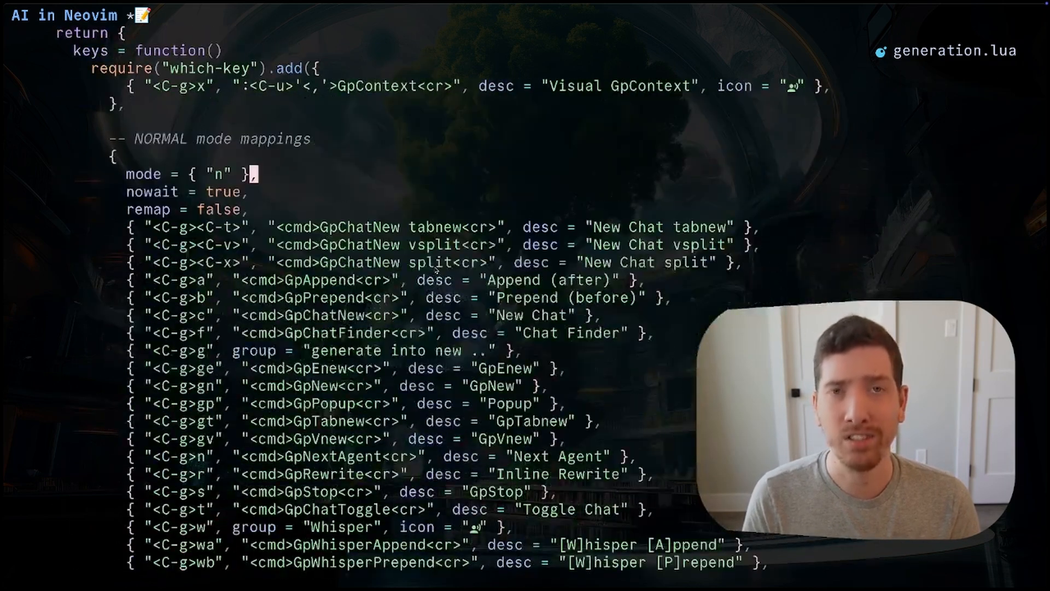